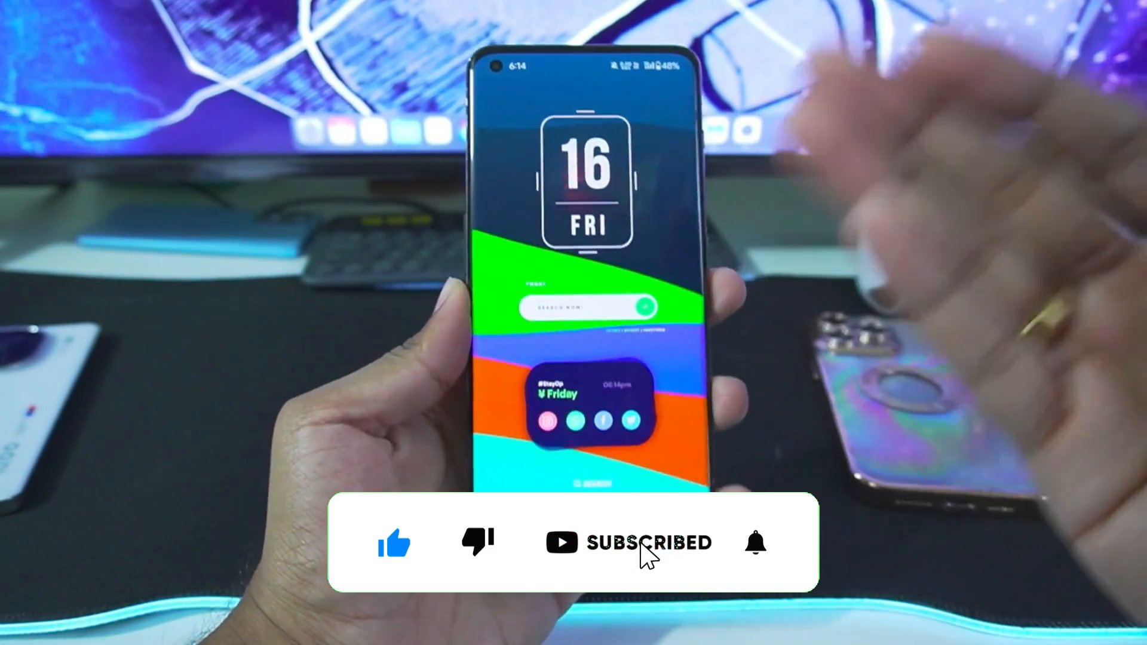
# Bring up the Mobox README with its Termux, Termux-X11, Input Bridge and curl install steps.
pyautogui.click(757, 542)
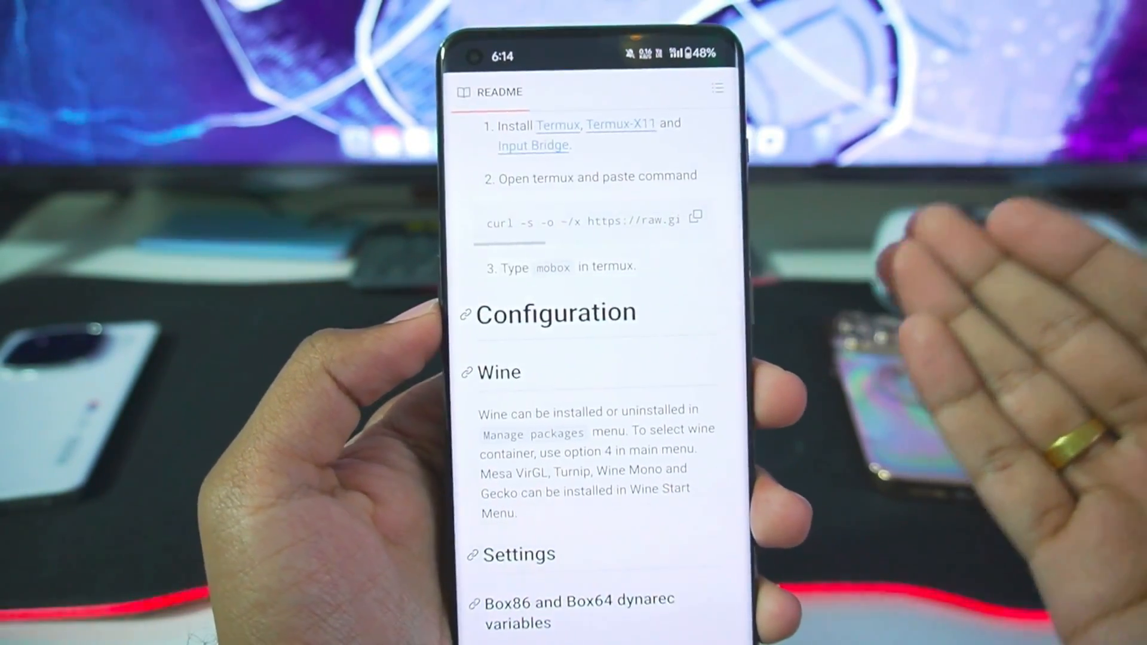
# Copy the Mobox curl install command so it lands at the Termux prompt.
pyautogui.click(695, 219)
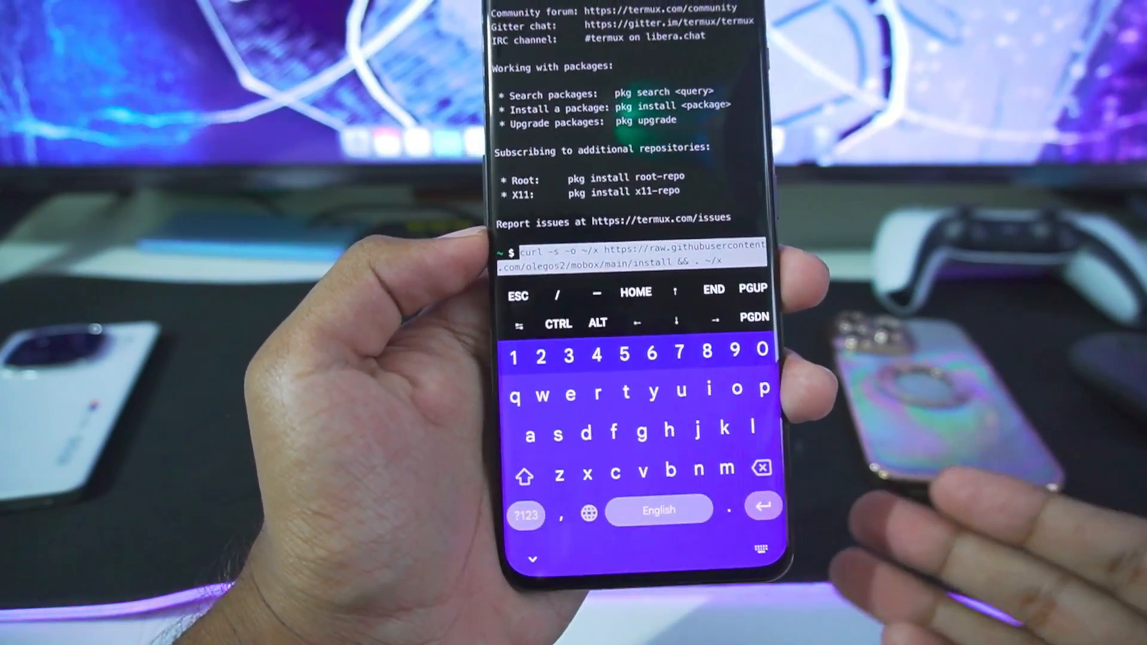
# Run the curl install command and answer y at the Continue prompt.
pyautogui.press('Enter')
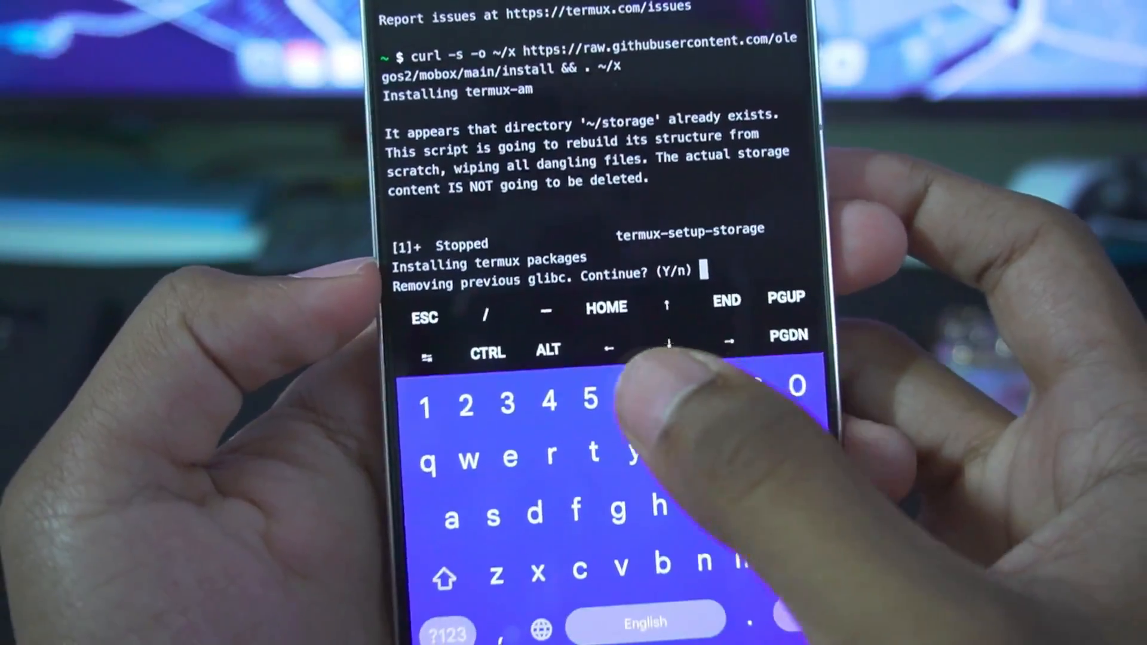
pyautogui.write('y')
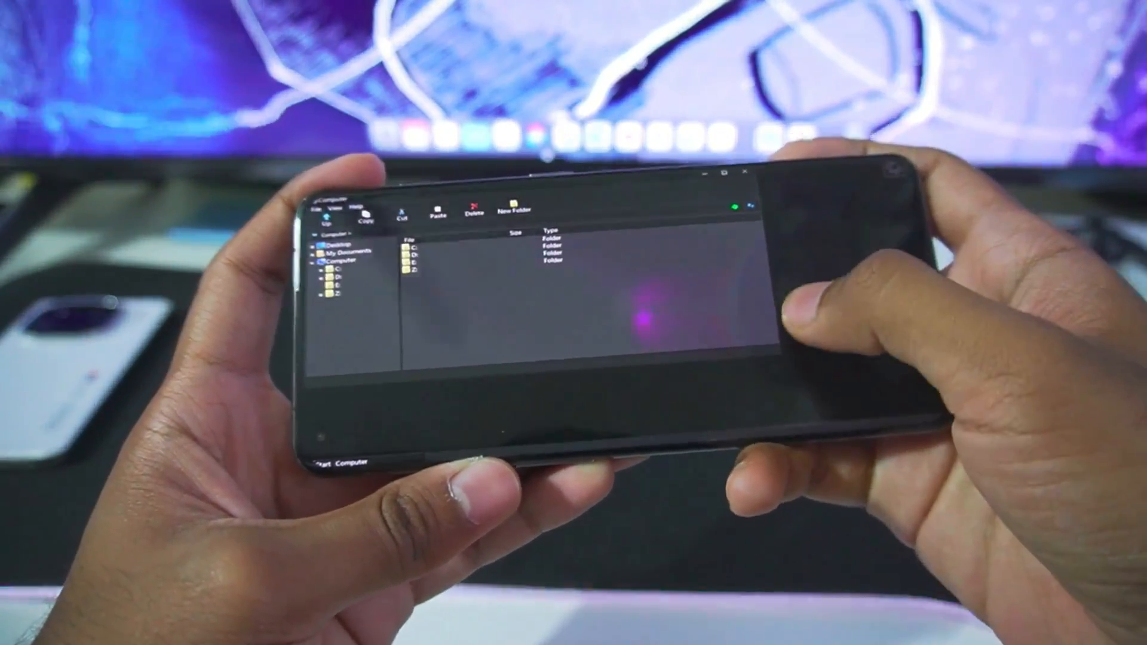
# Launch the Wine Explorer from Start and browse into drive D toward GamesPC\rpcs3.
pyautogui.click(320, 463)
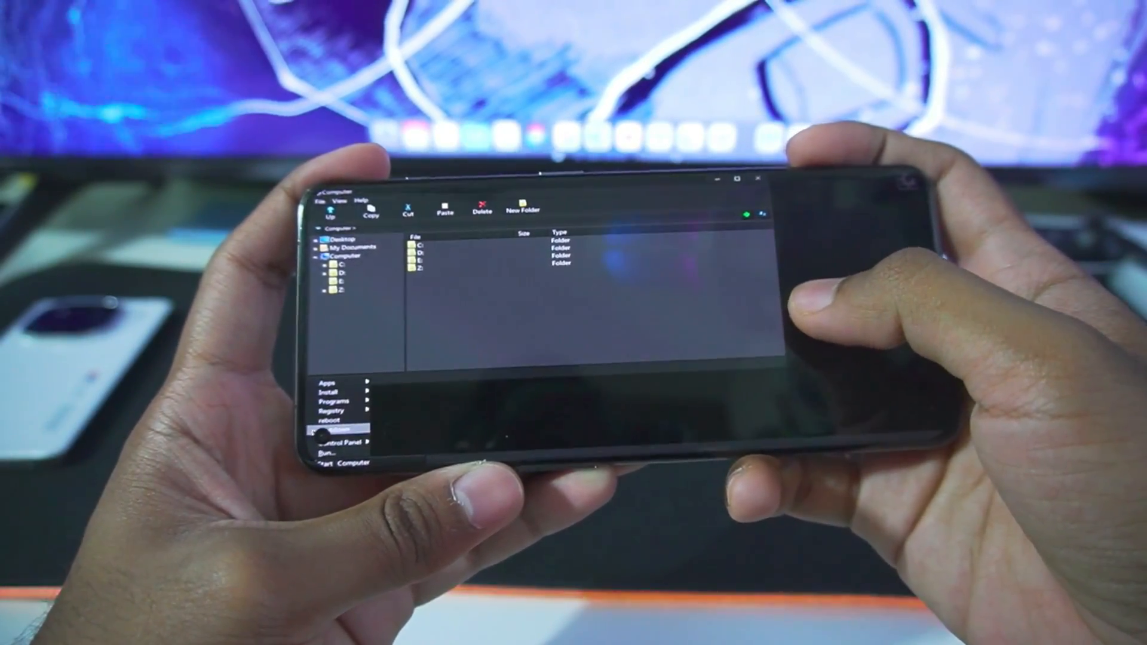
pyautogui.click(325, 387)
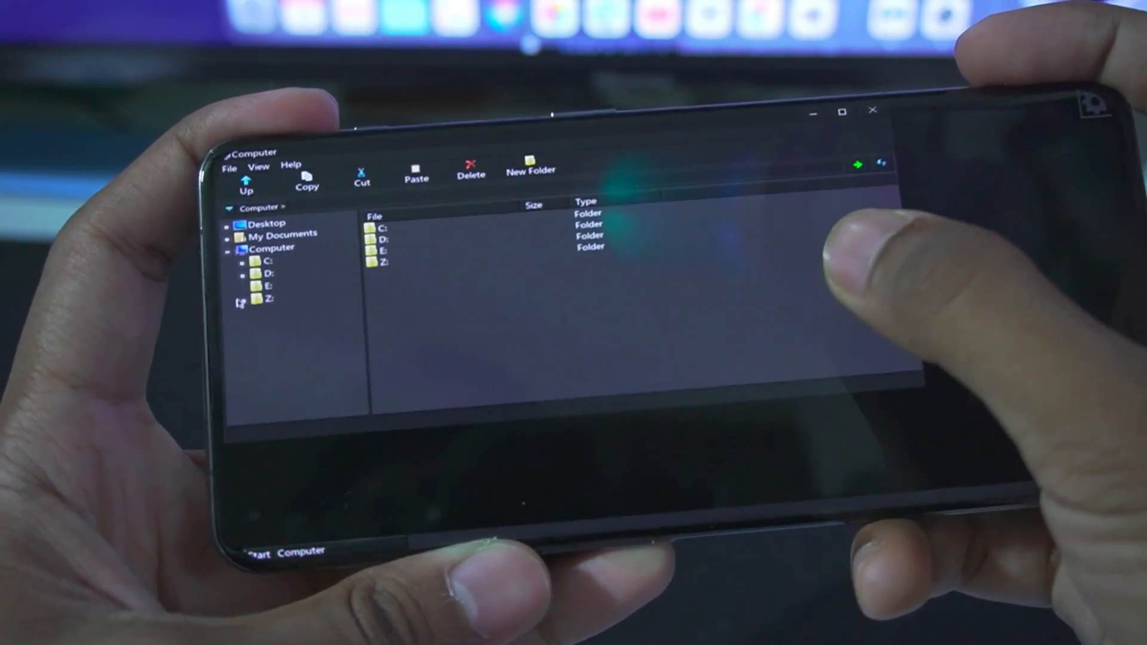
pyautogui.click(263, 274)
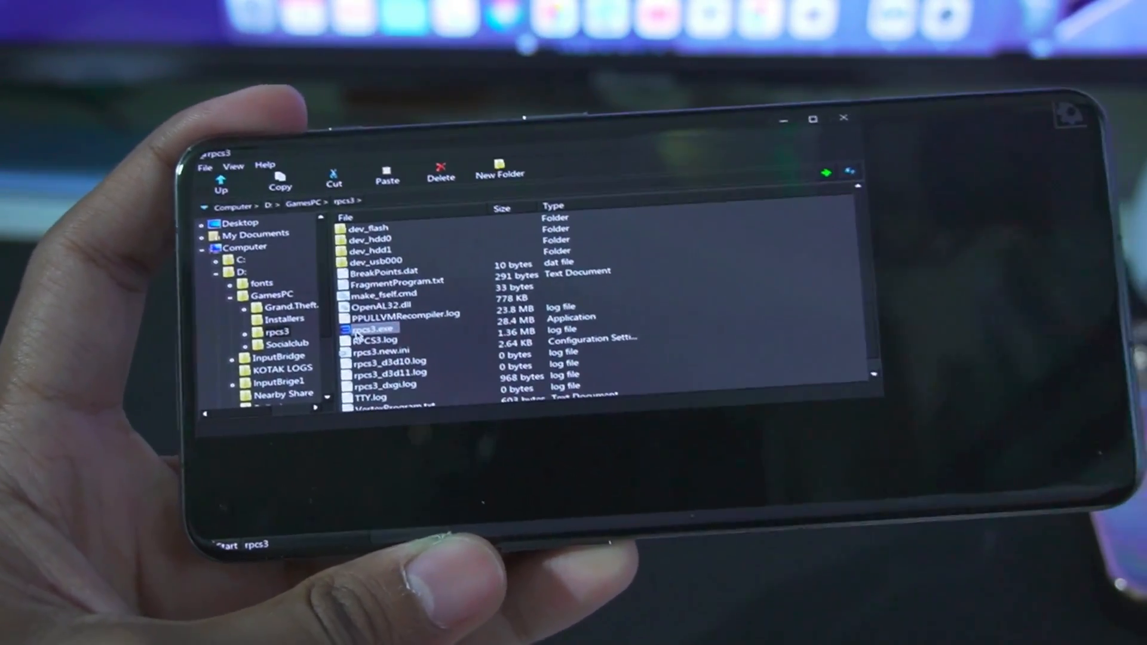
# Launch rpcs3.exe and bring up its Config settings on the Core tab.
pyautogui.doubleClick(375, 328)
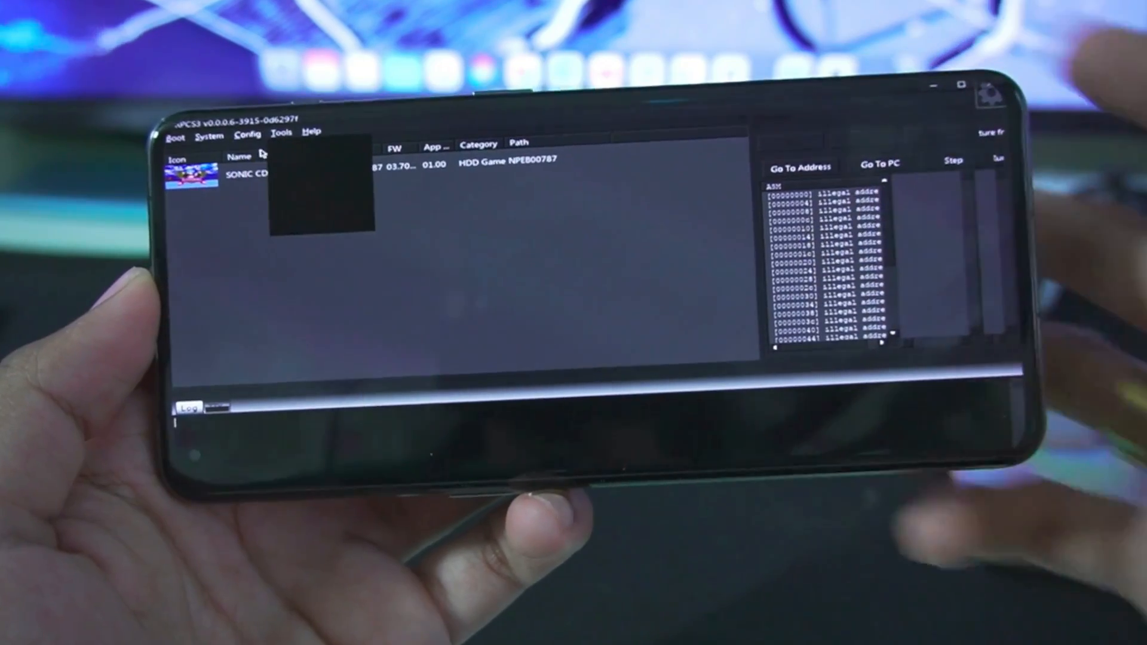
pyautogui.click(249, 135)
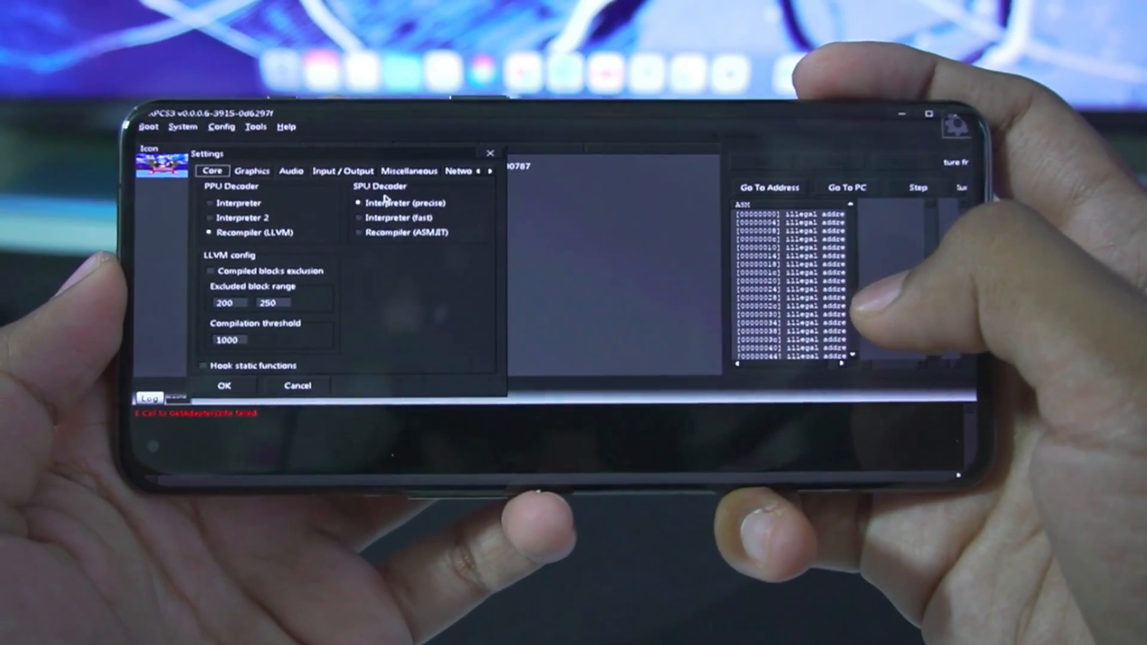
# Set Graphics to 1920x1080 with the Turnip Adreno adapter and confirm with OK.
pyautogui.click(264, 177)
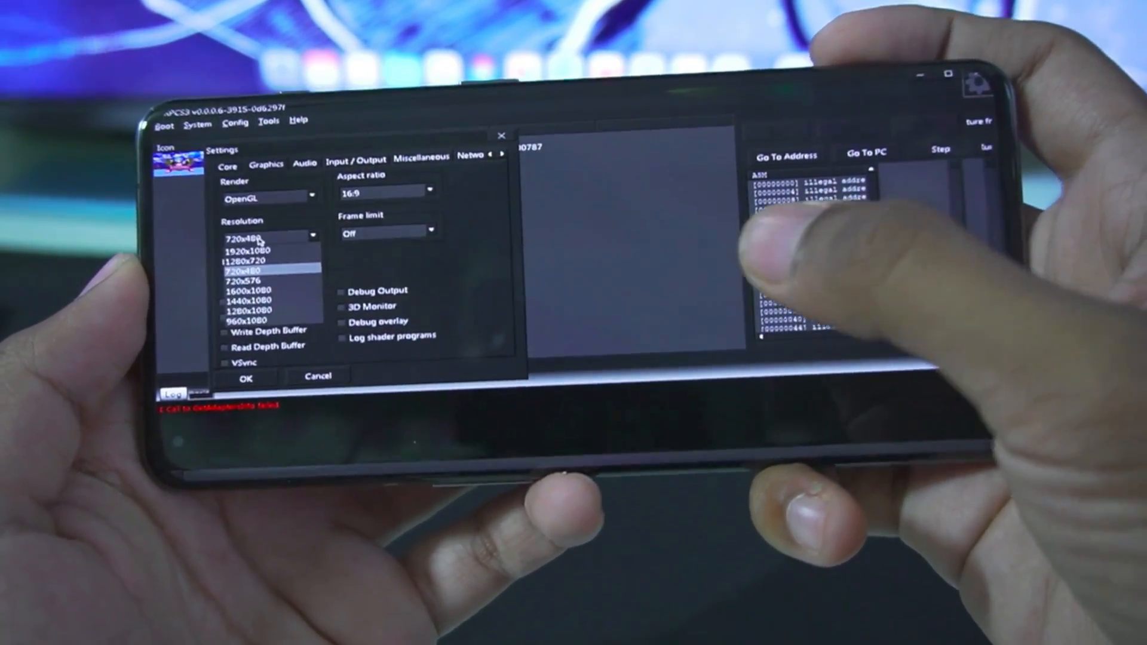
pyautogui.click(259, 251)
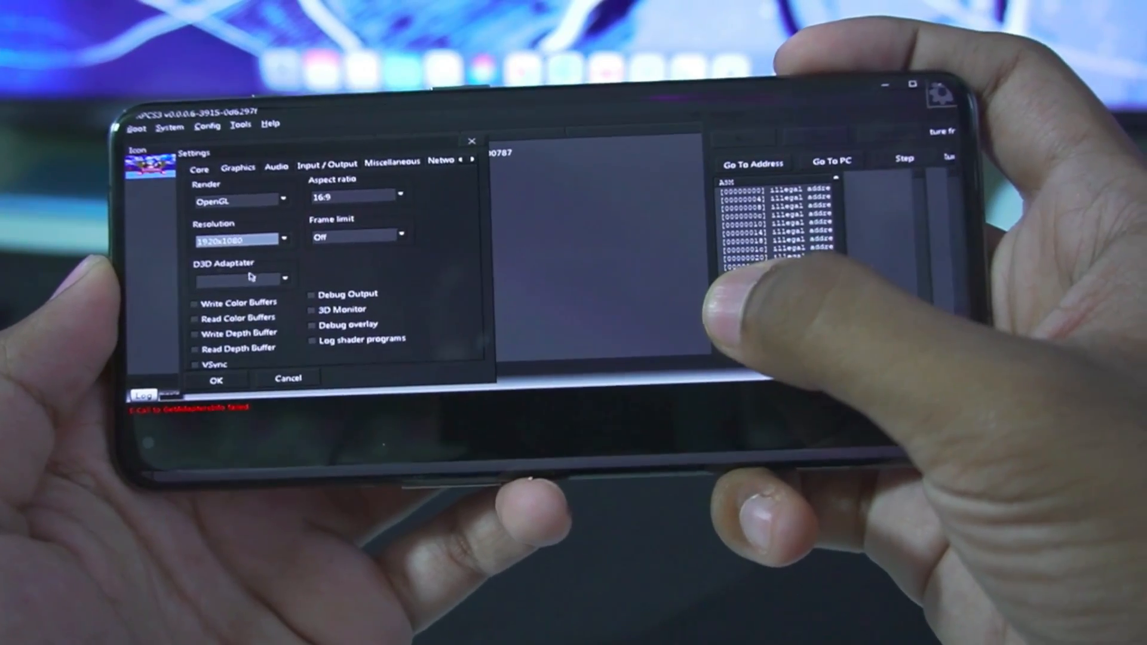
pyautogui.click(244, 278)
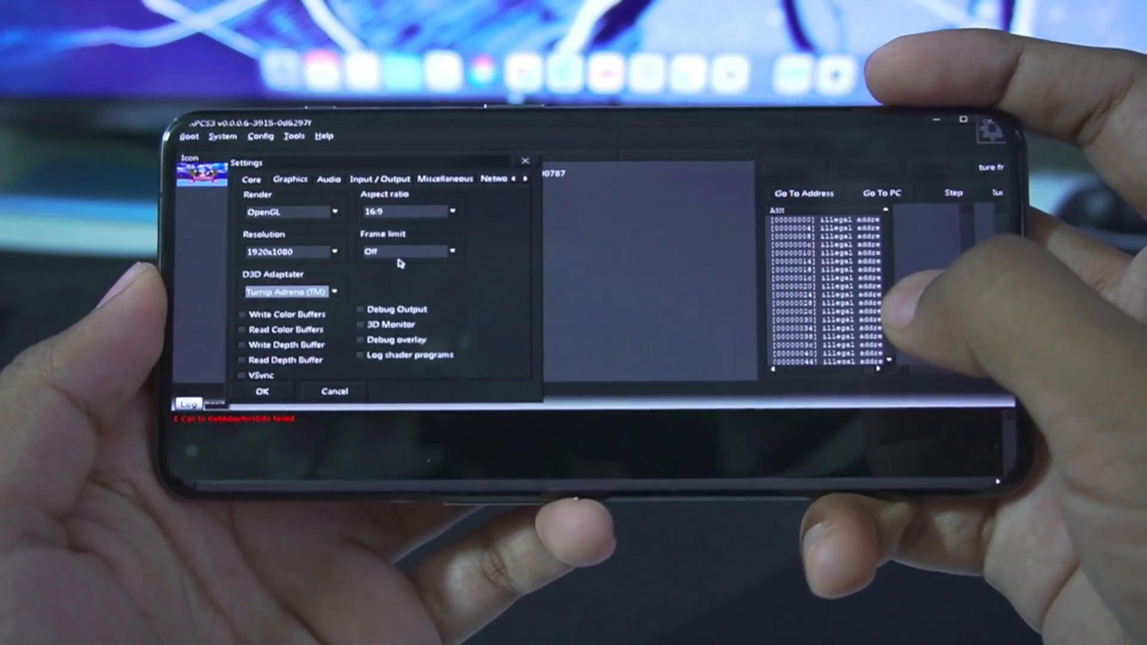
pyautogui.click(242, 311)
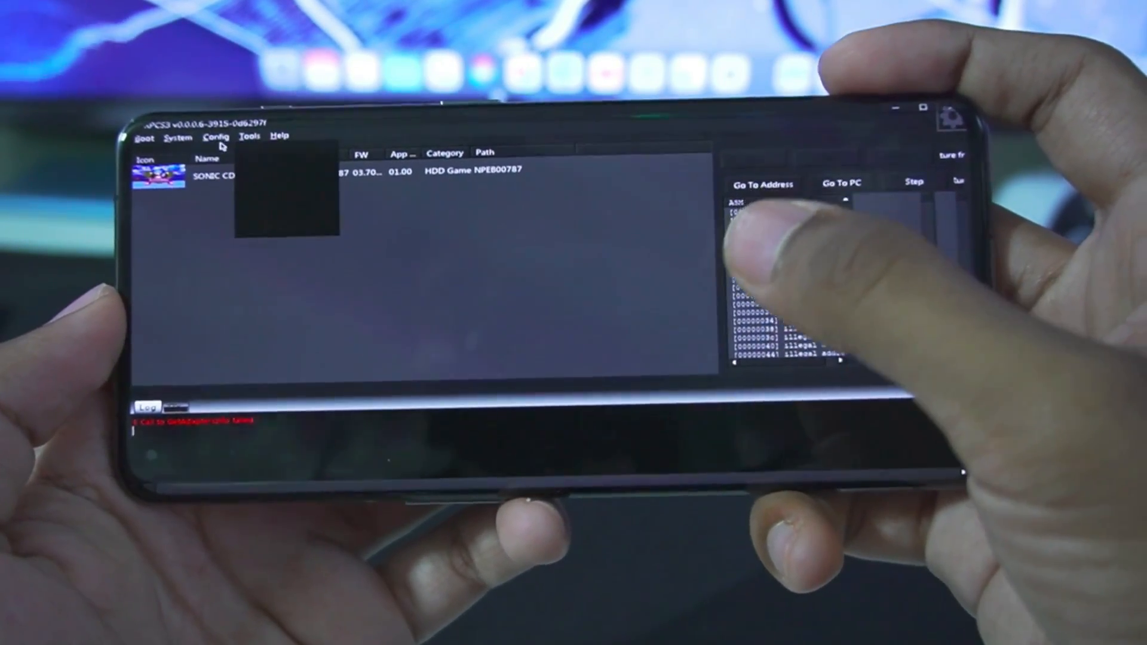
pyautogui.click(216, 137)
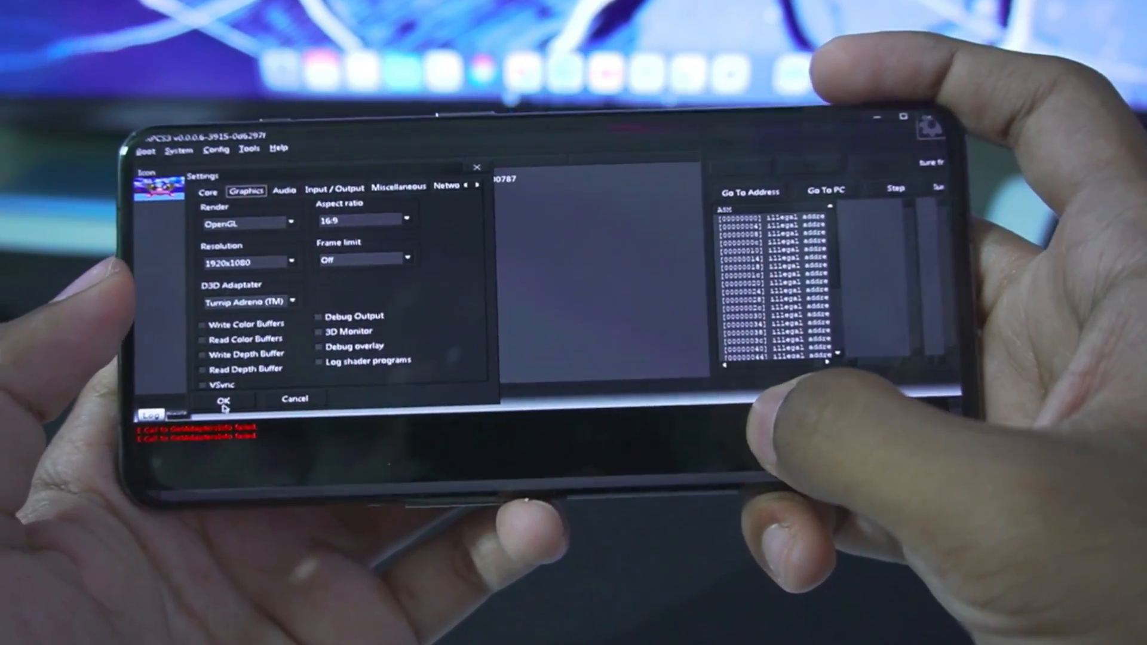
pyautogui.click(222, 399)
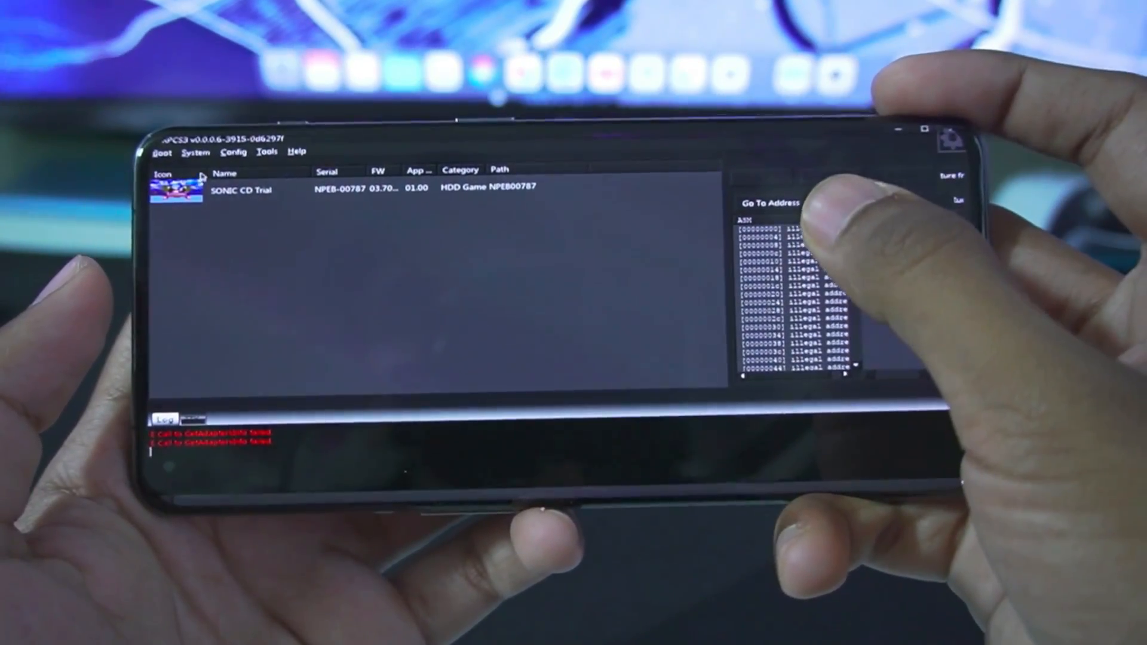
# Boot the Sonic CD Trial game folder via Boot > Boot game.
pyautogui.click(161, 151)
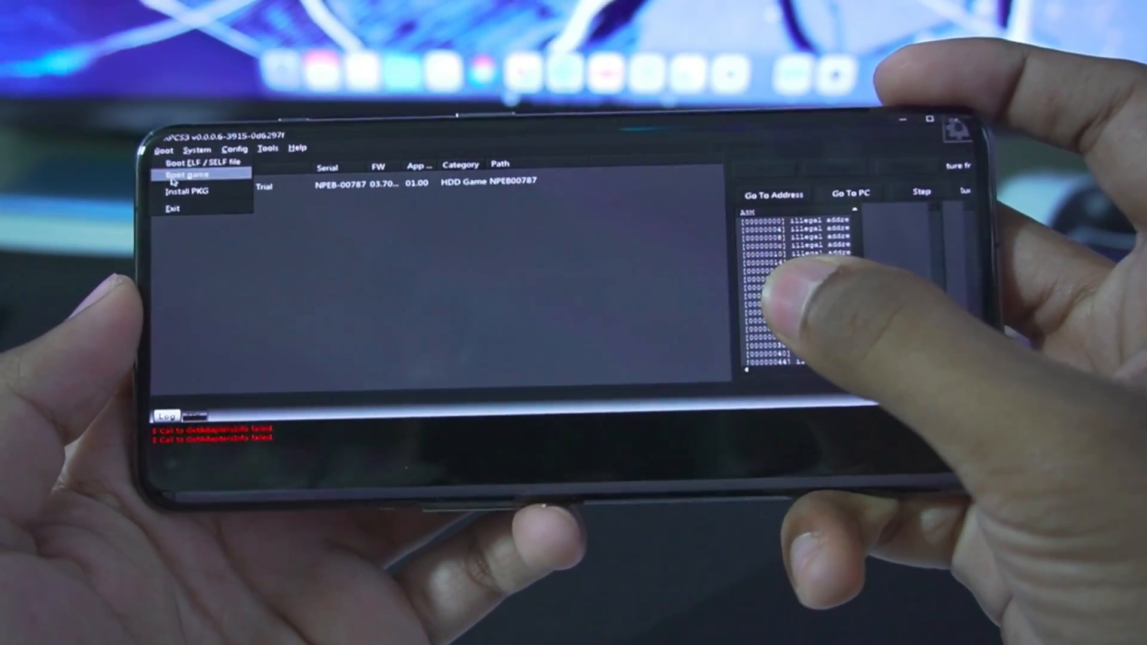
pyautogui.click(186, 188)
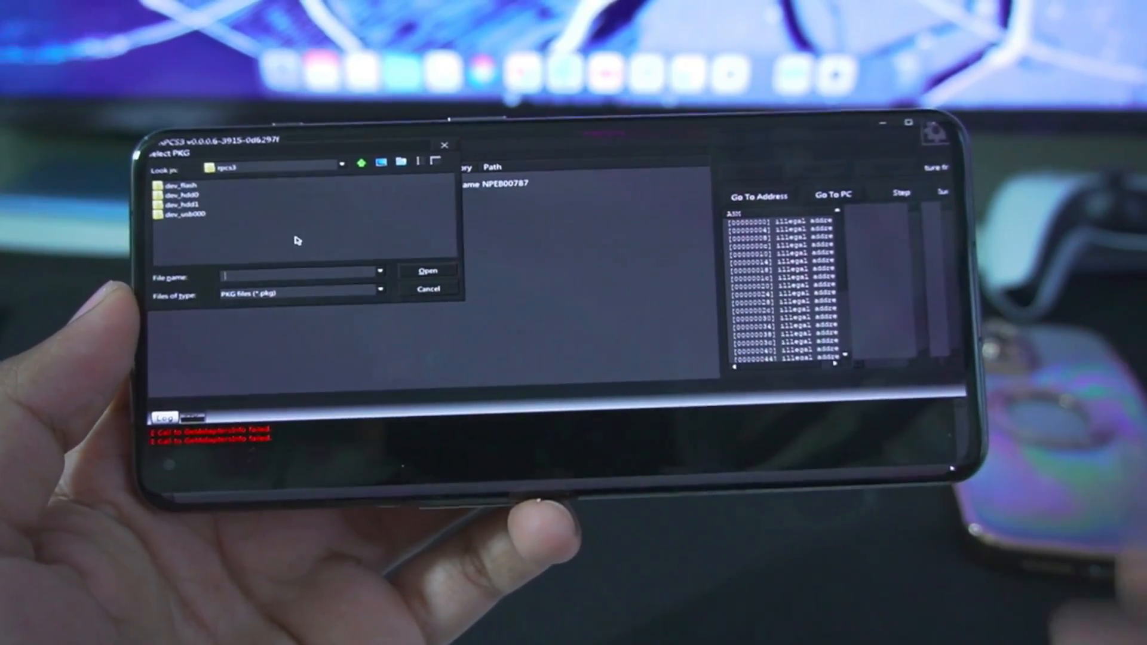
pyautogui.click(429, 290)
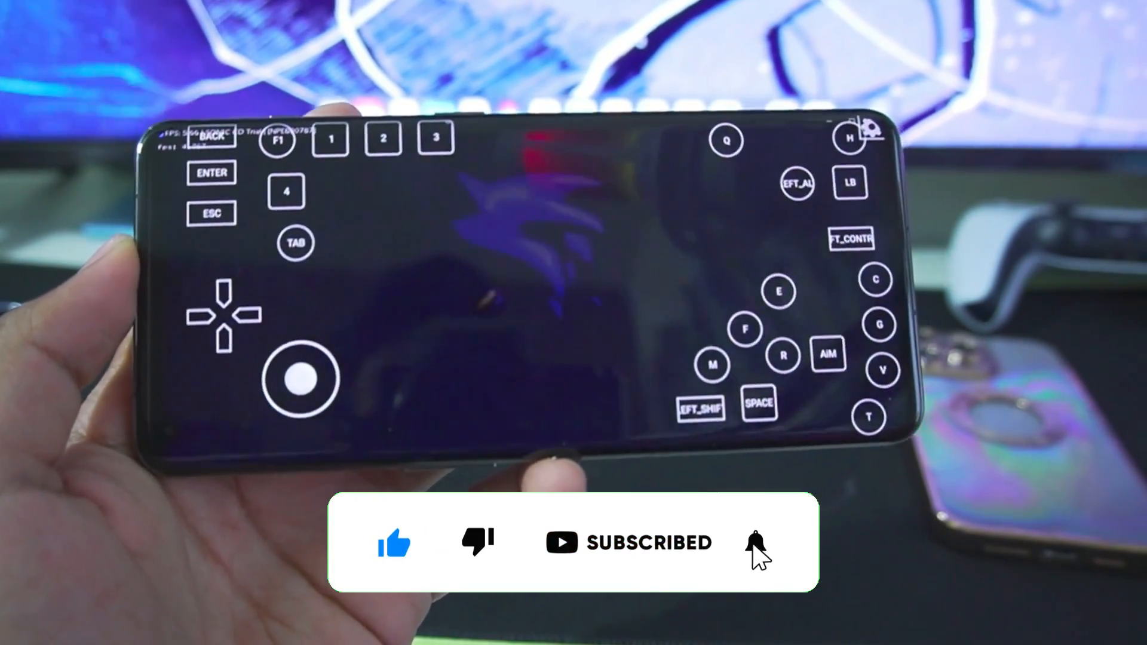
# Choose Start Game with the on-screen controls to reach Save Select with Palmtree Panic in slot 1.
pyautogui.click(757, 542)
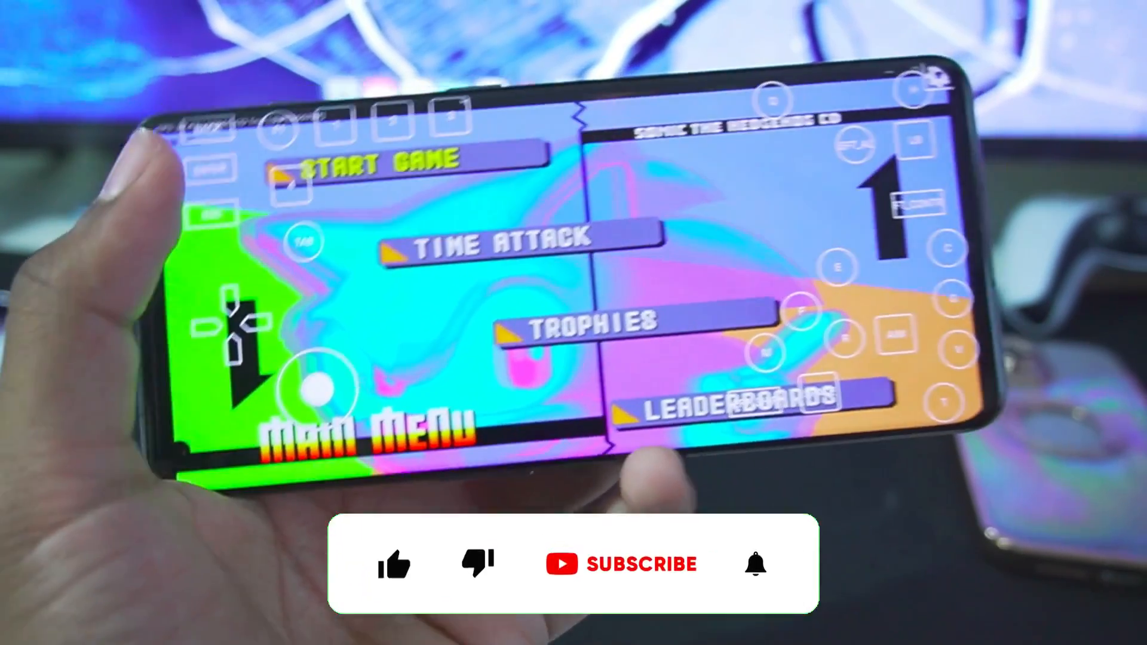
pyautogui.click(396, 544)
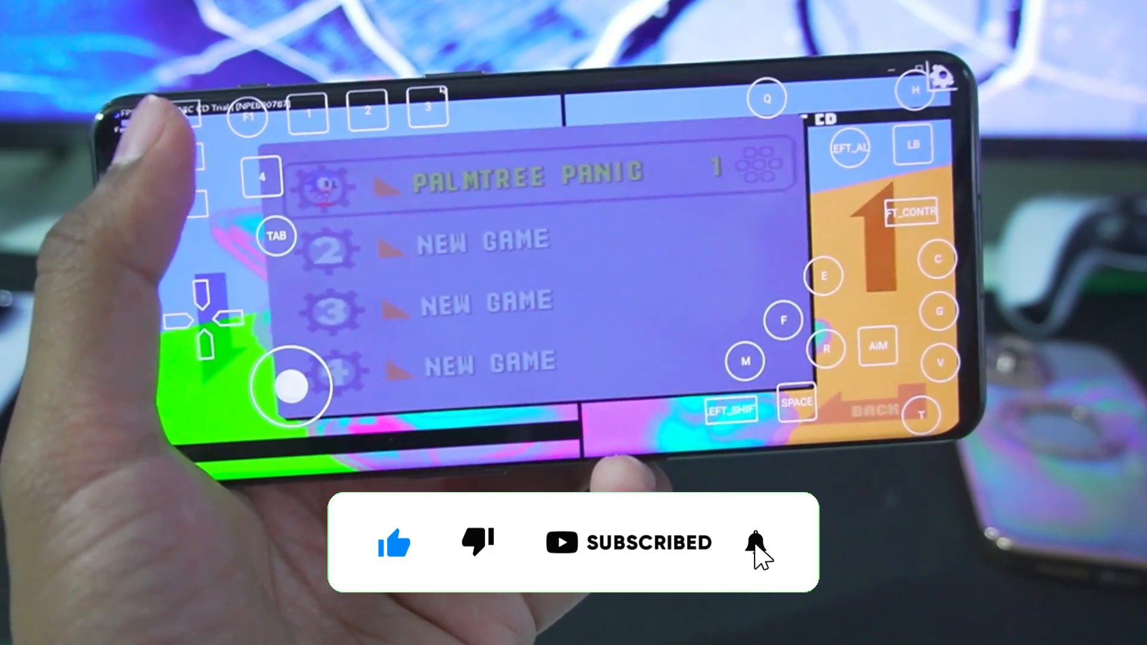
pyautogui.click(755, 543)
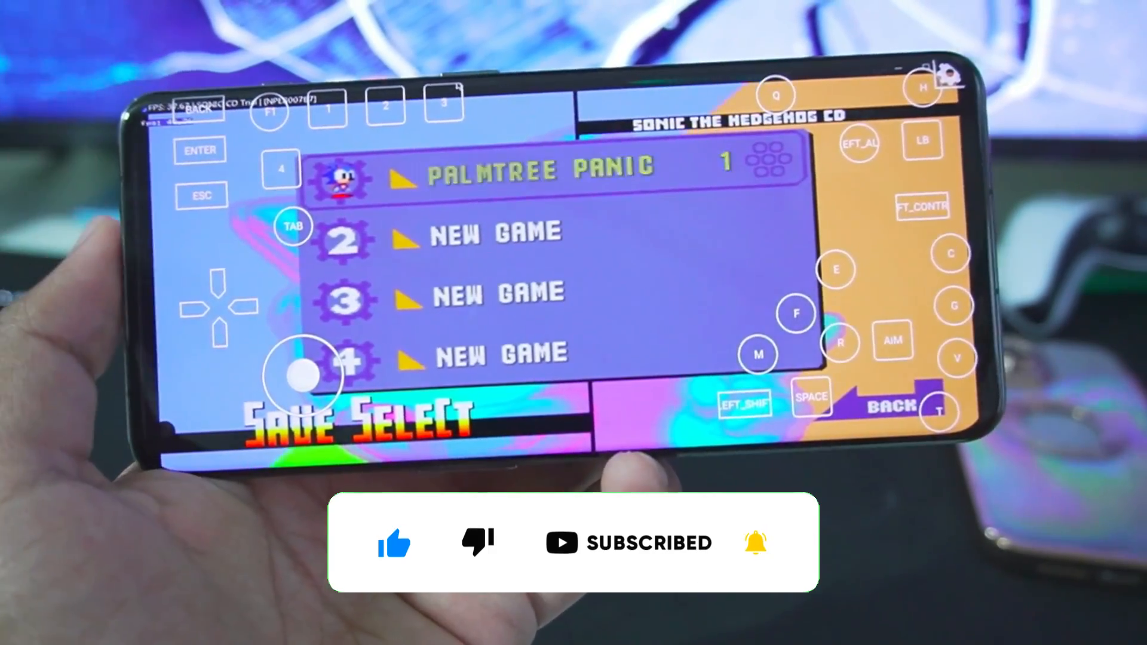